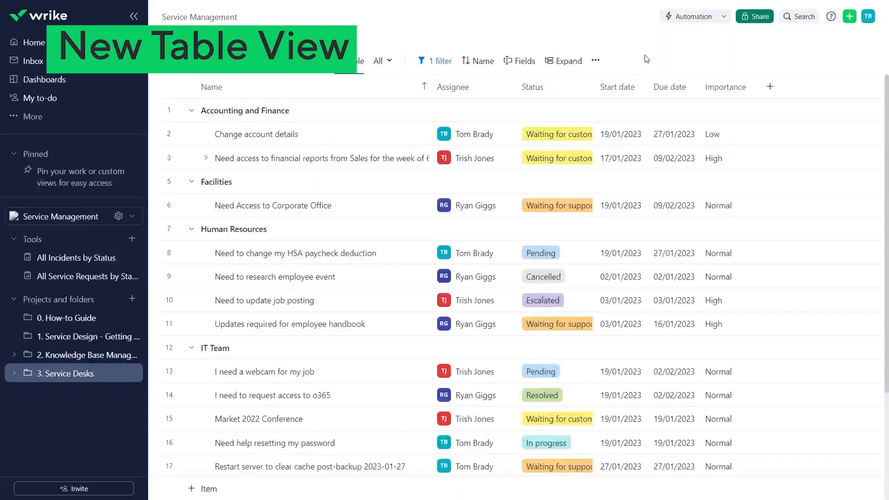
Hide Importance and show Item type in the service desk table's field list
{"action": "left_click", "coordinate": [519, 62]}
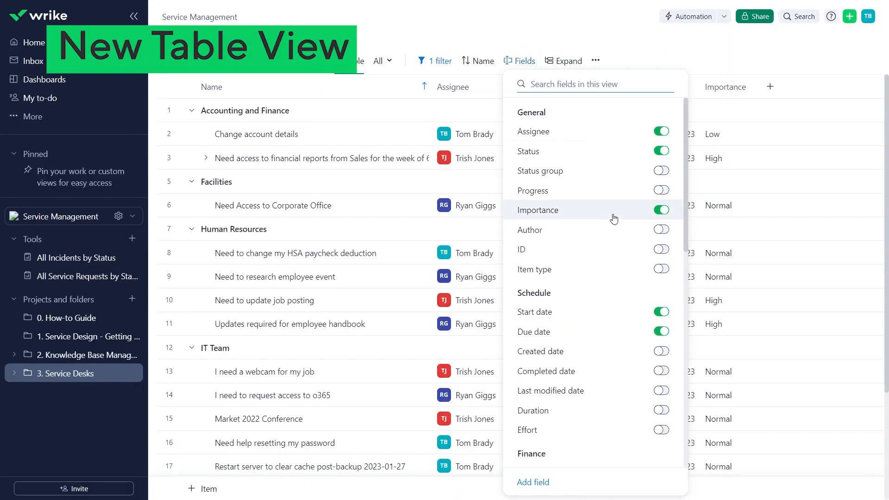
{"action": "left_click", "coordinate": [660, 312]}
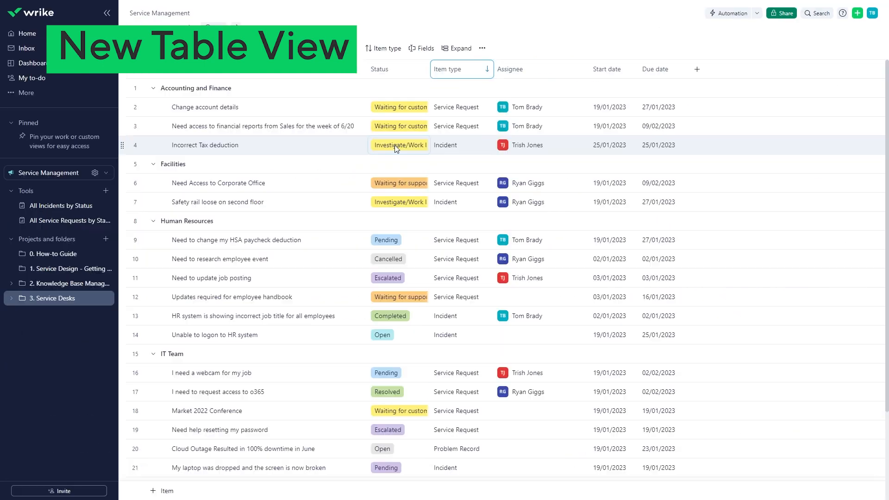
{"action": "left_click", "coordinate": [398, 144]}
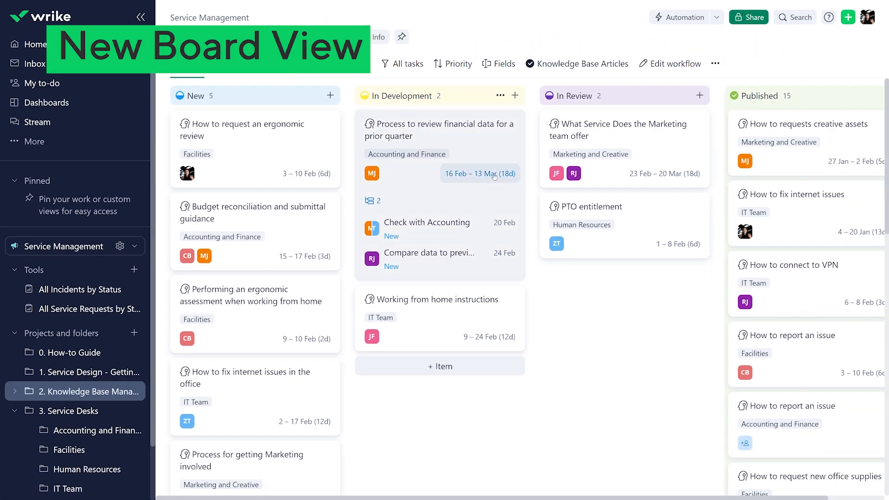
Extend the financial data review card's due date to 16 March and save it
{"action": "left_click", "coordinate": [479, 173]}
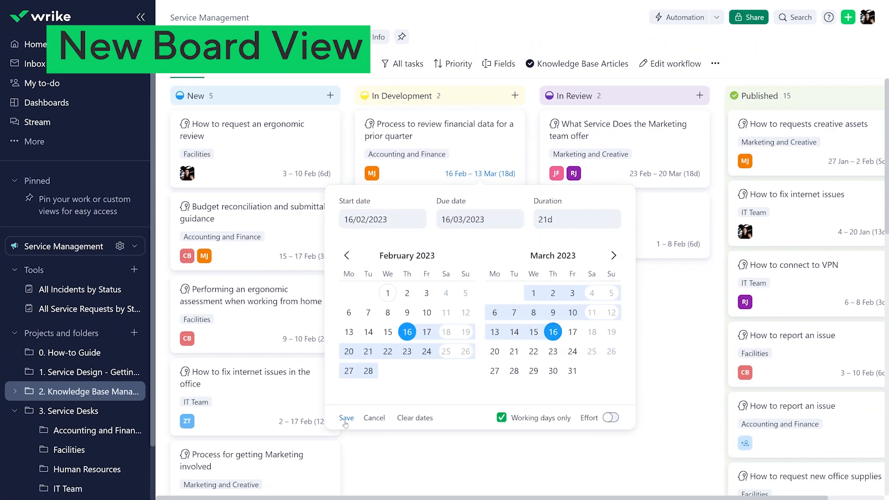
{"action": "left_click", "coordinate": [345, 417]}
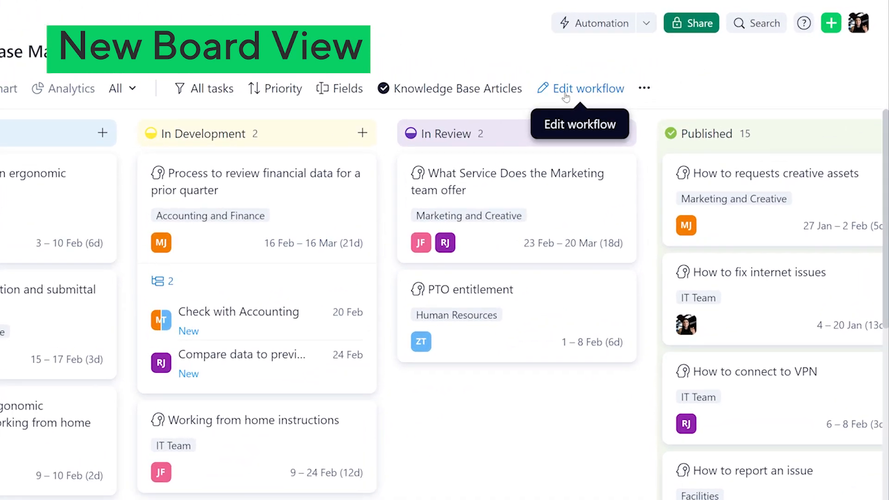
{"action": "left_click", "coordinate": [588, 89]}
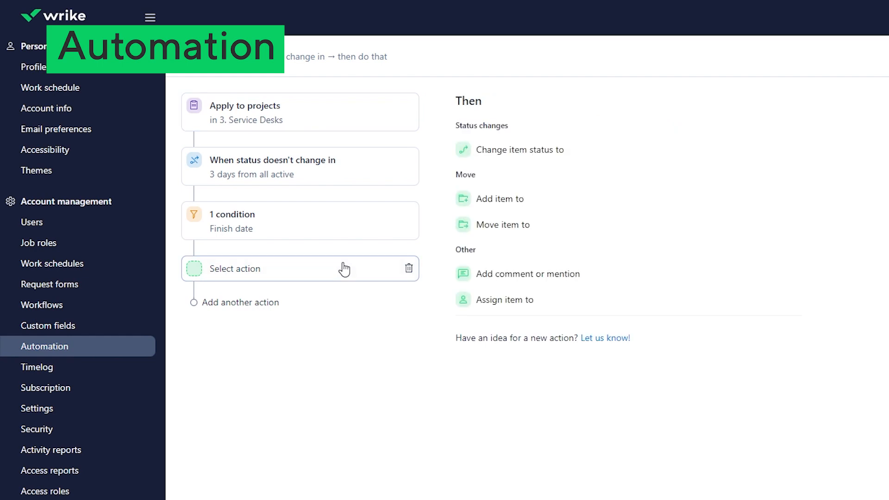
Set the rule's action to Add comment or mention, mentioning the item owners
{"action": "left_click", "coordinate": [527, 274]}
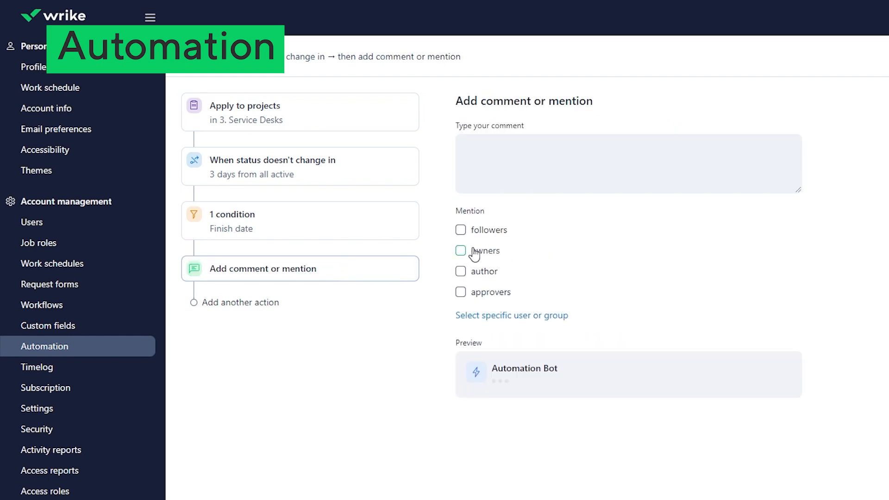
{"action": "left_click", "coordinate": [460, 251]}
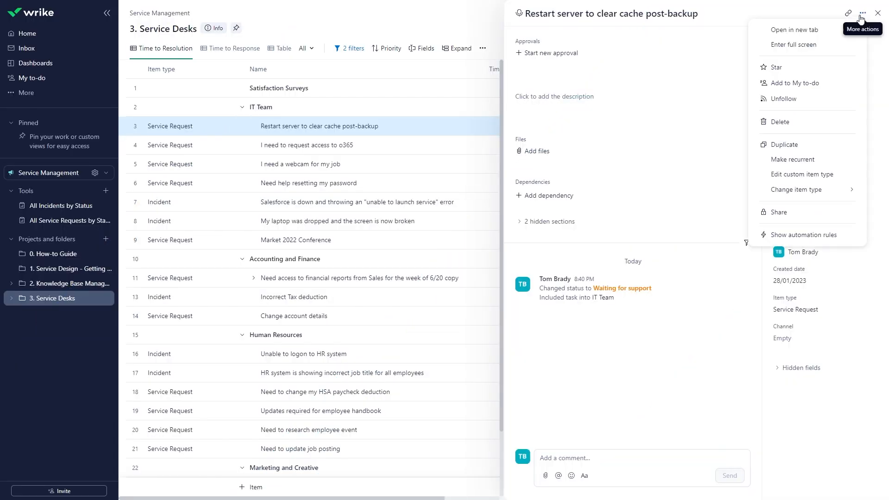
Make the 'Restart server to clear cache post-backup' task recurrent via More actions
{"action": "left_click", "coordinate": [792, 159]}
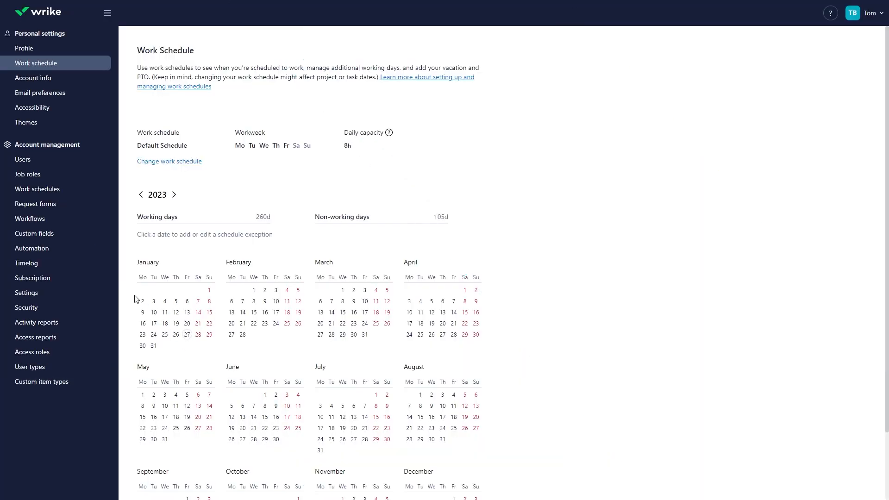
Step the Work Schedule calendar back from 2023 through 2020 to 2018
{"action": "scroll", "scroll_direction": "down", "scroll_amount": 3}
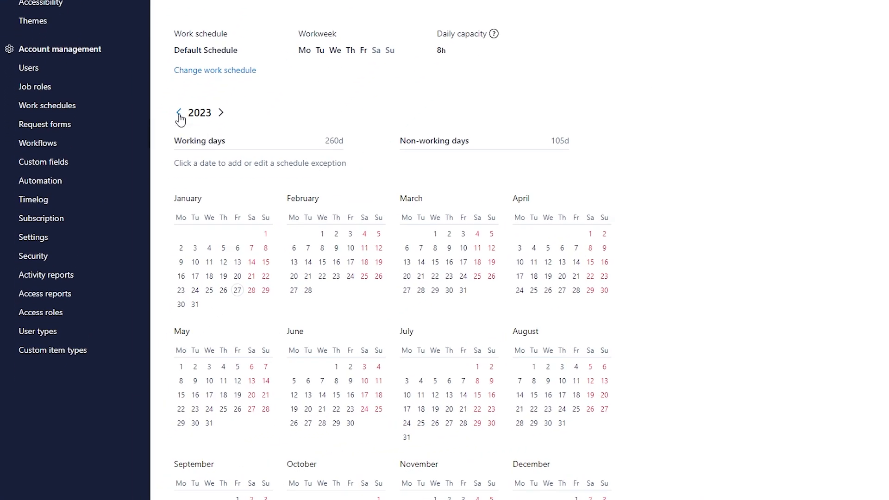
{"action": "left_click", "coordinate": [178, 112]}
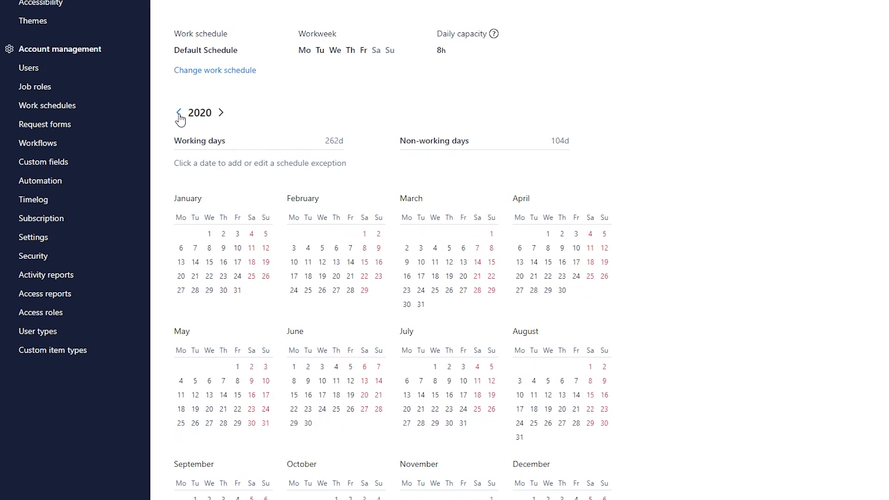
{"action": "left_click", "coordinate": [179, 112]}
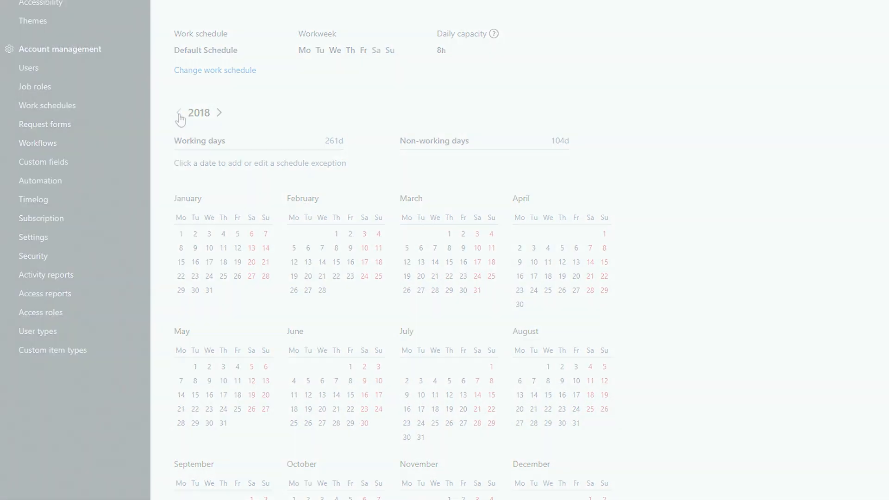